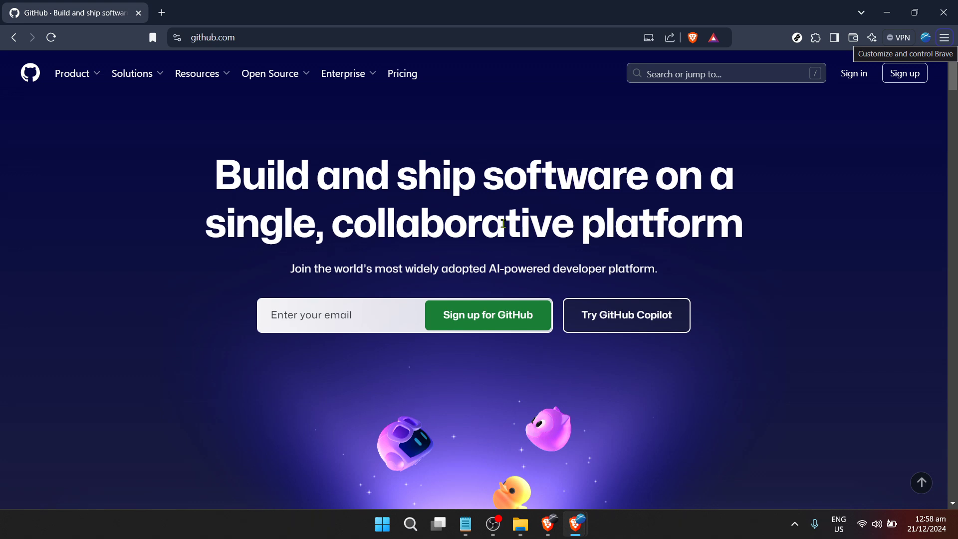
{"action": "mouse_move", "coordinate": [769, 224]}
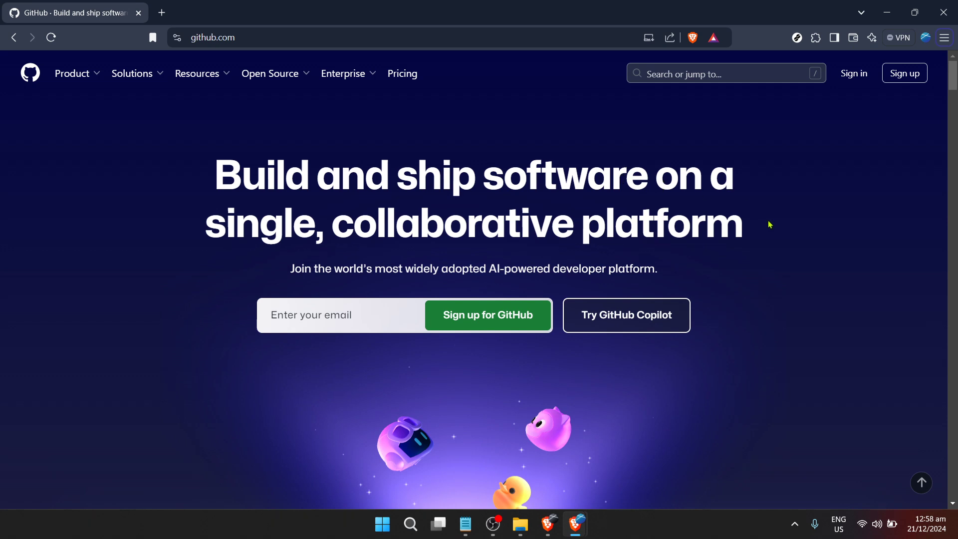
{"action": "mouse_move", "coordinate": [750, 262]}
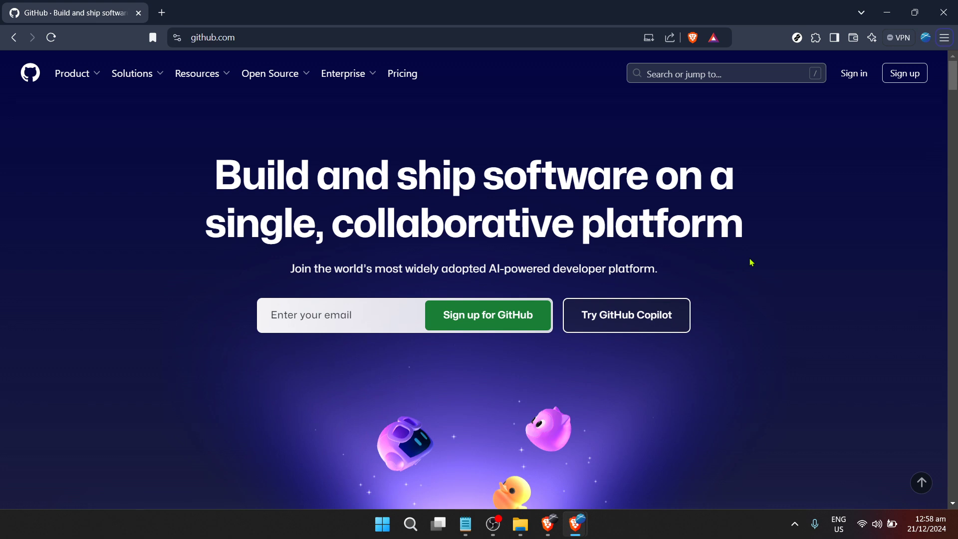
{"action": "mouse_move", "coordinate": [795, 141]}
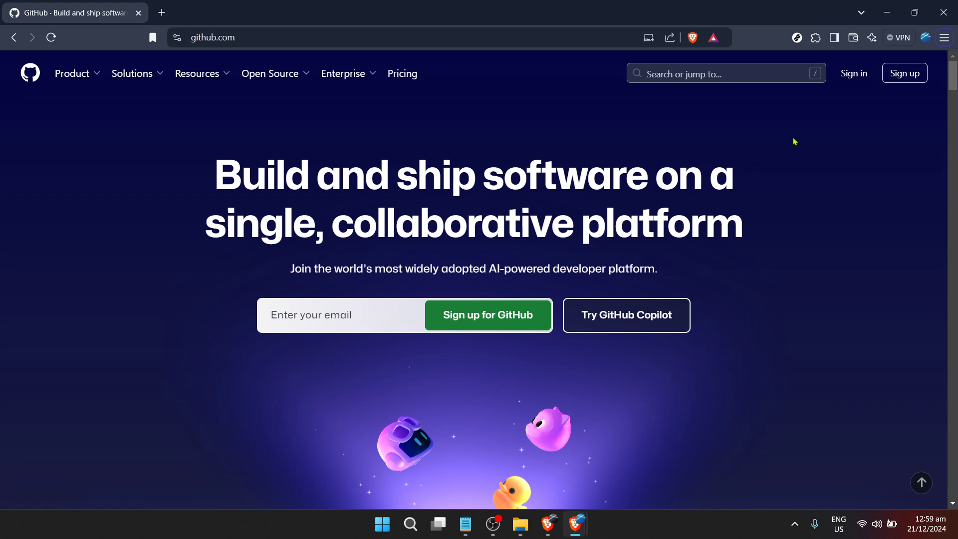
Fill the GitHub login form with the browser's saved username and password and submit it
{"action": "left_click", "coordinate": [853, 73]}
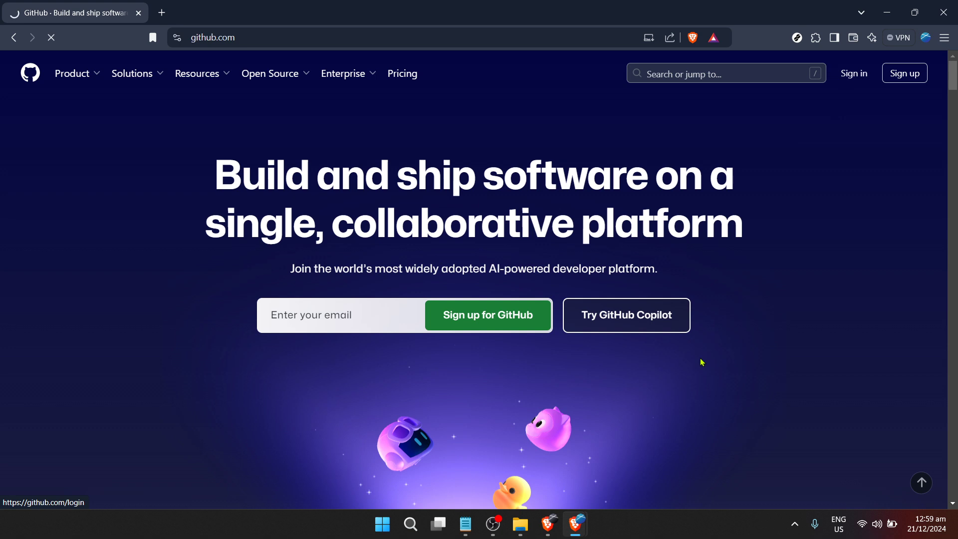
{"action": "left_click", "coordinate": [854, 73]}
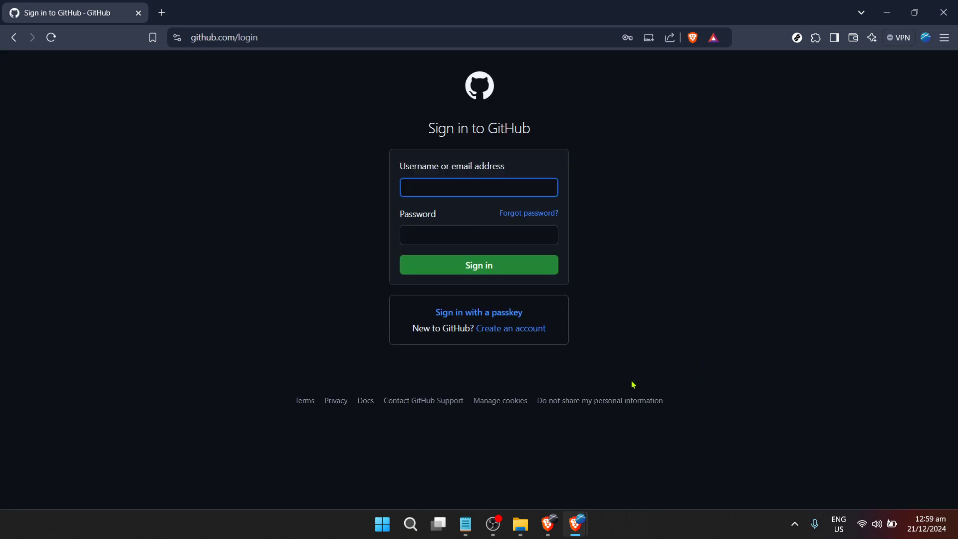
{"action": "left_click", "coordinate": [478, 187]}
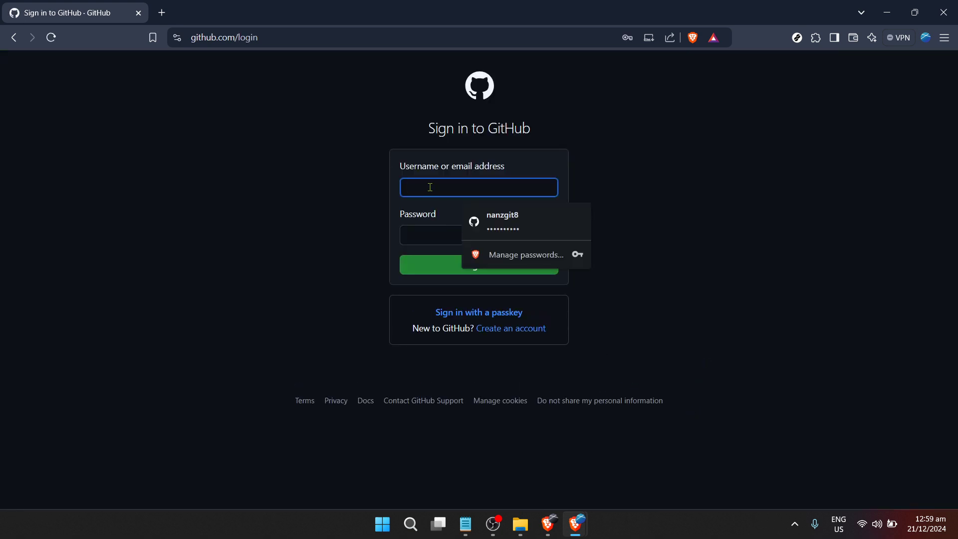
{"action": "left_click", "coordinate": [501, 221]}
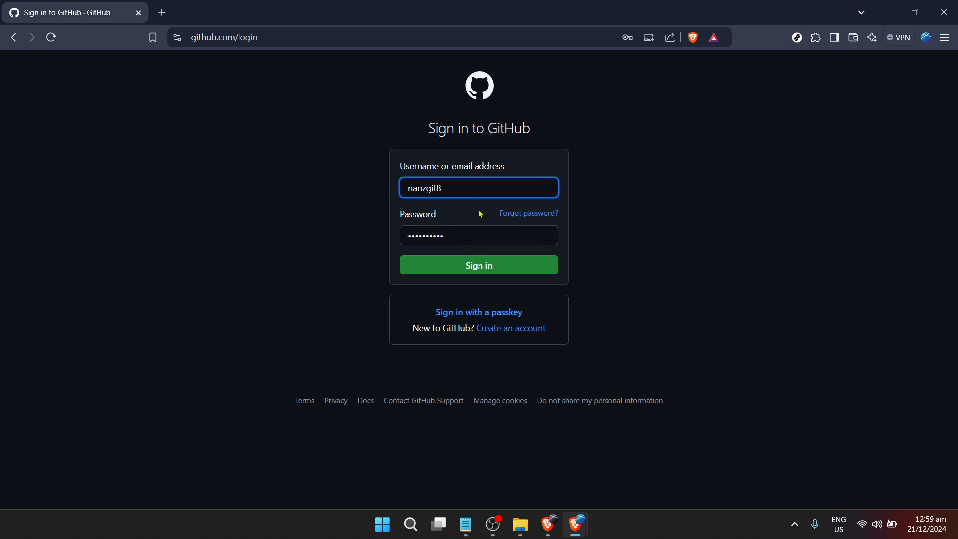
{"action": "left_click", "coordinate": [478, 187]}
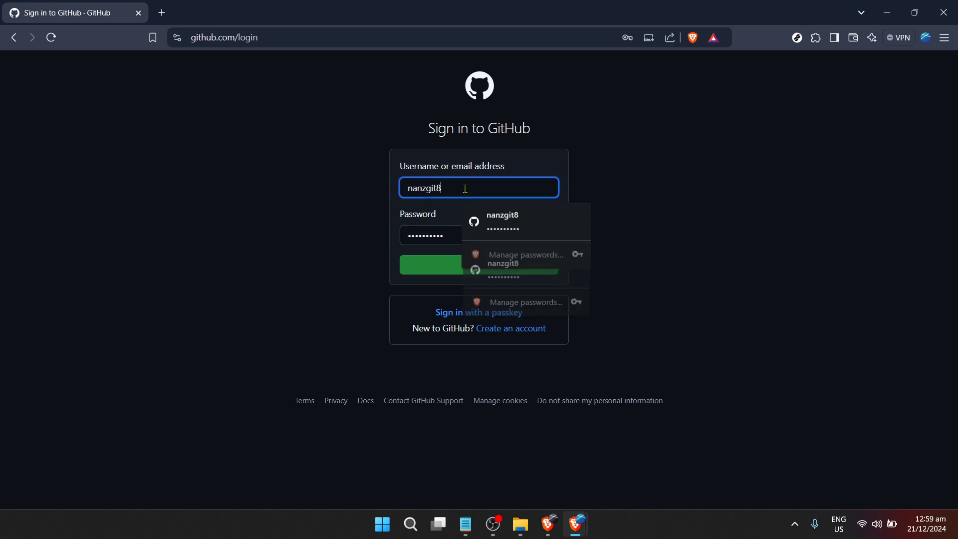
{"action": "left_click", "coordinate": [479, 236]}
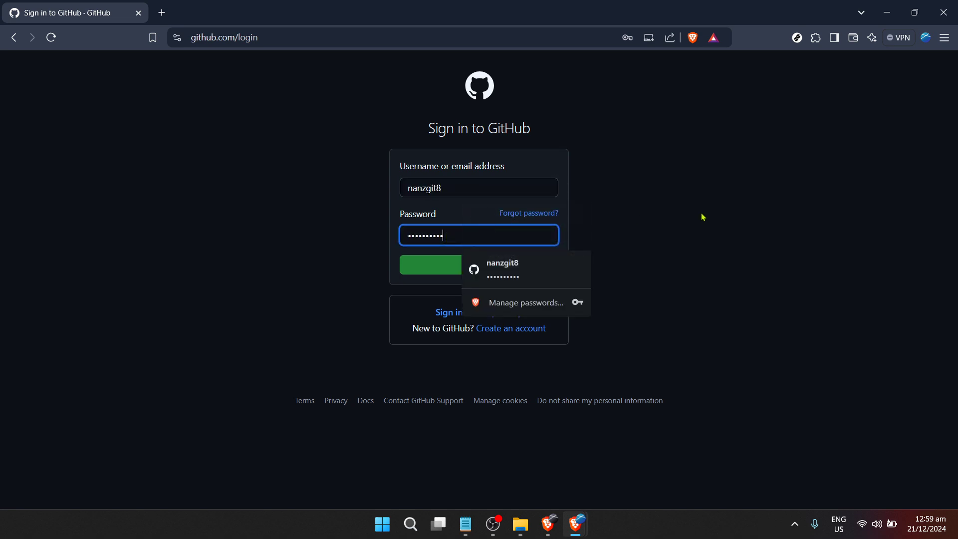
{"action": "left_click", "coordinate": [685, 289]}
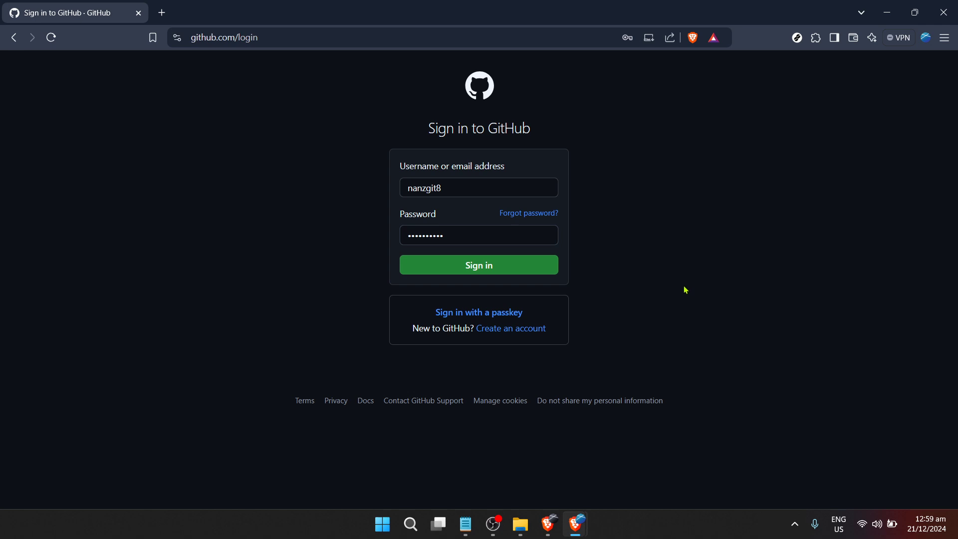
{"action": "mouse_move", "coordinate": [530, 273]}
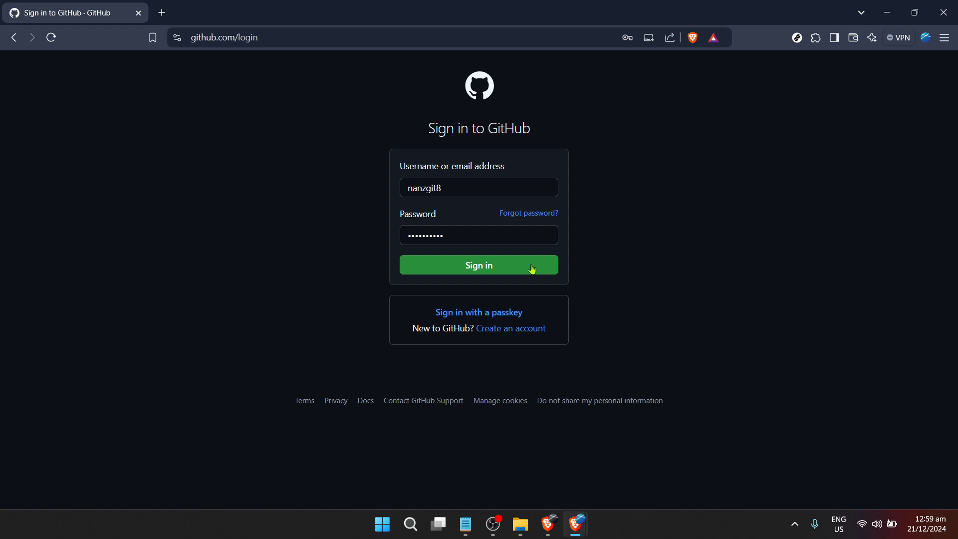
{"action": "mouse_move", "coordinate": [538, 257]}
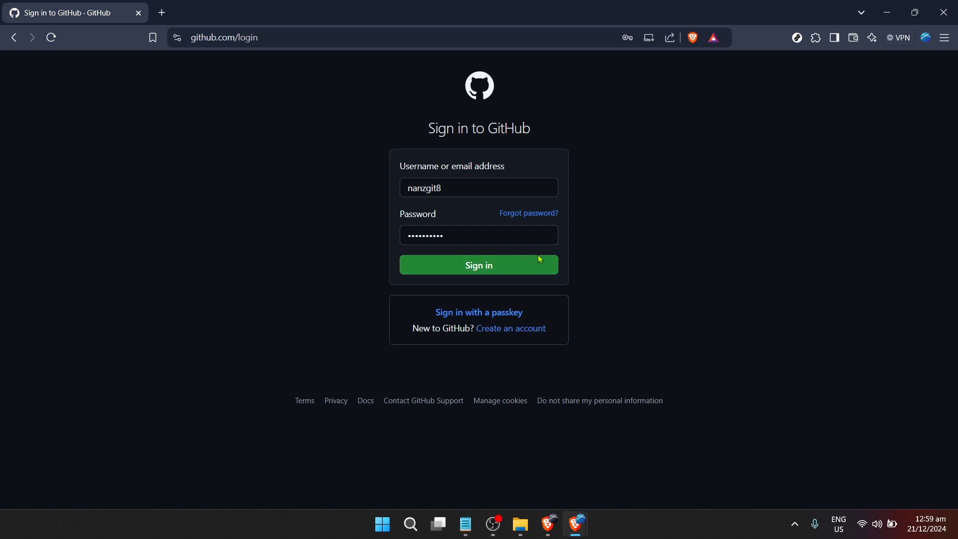
{"action": "mouse_move", "coordinate": [513, 262]}
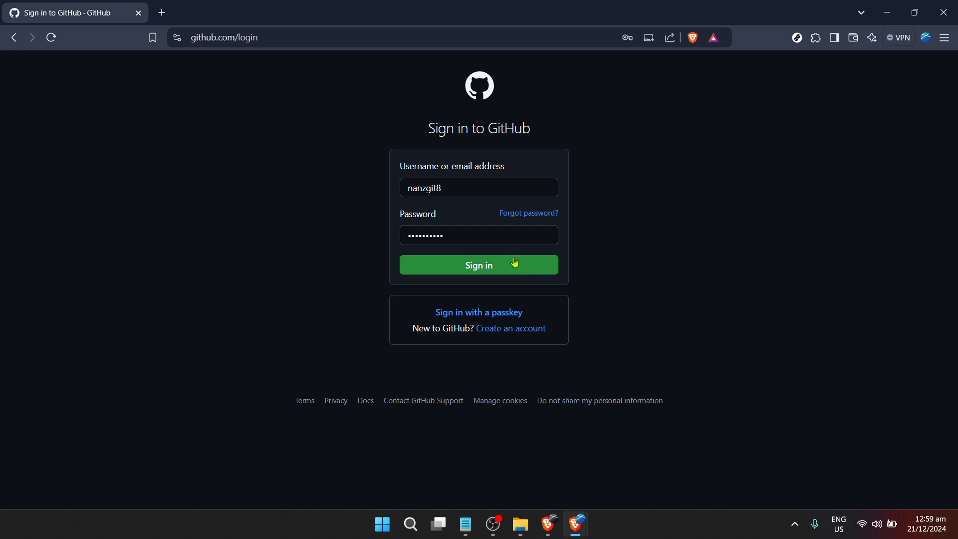
{"action": "mouse_move", "coordinate": [505, 263]}
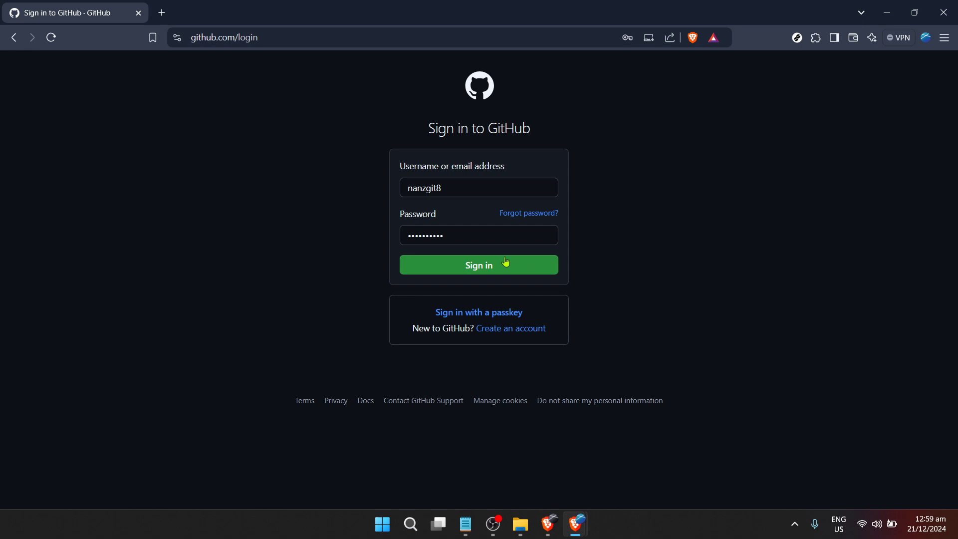
{"action": "mouse_move", "coordinate": [486, 263]}
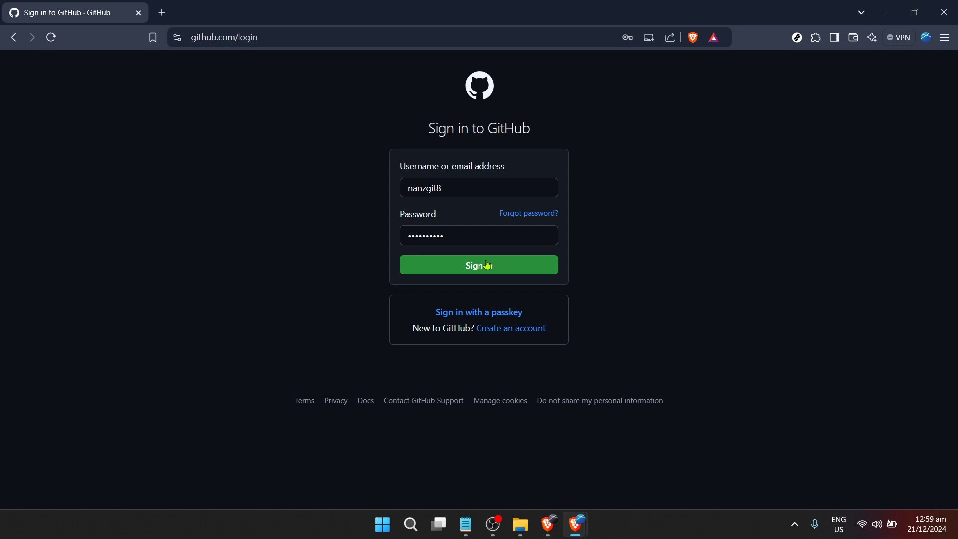
{"action": "left_click", "coordinate": [479, 264]}
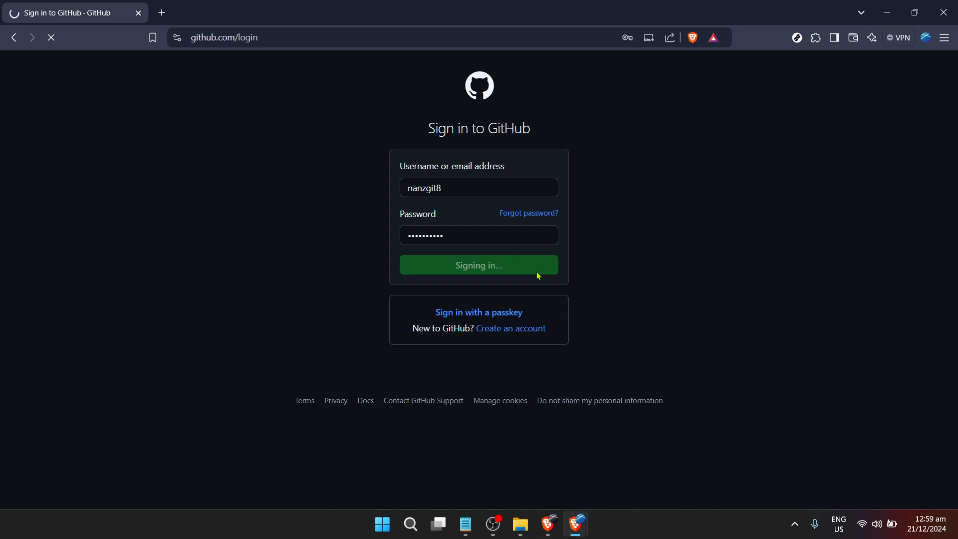
From the dashboard's Top repositories list, go into the Nanz3 repository
{"action": "left_click", "coordinate": [478, 264]}
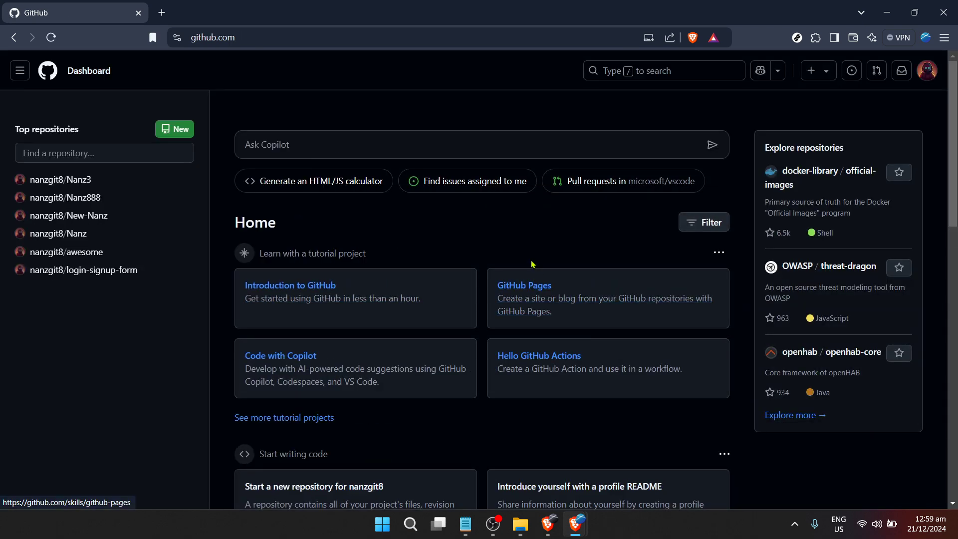
{"action": "mouse_move", "coordinate": [564, 263]}
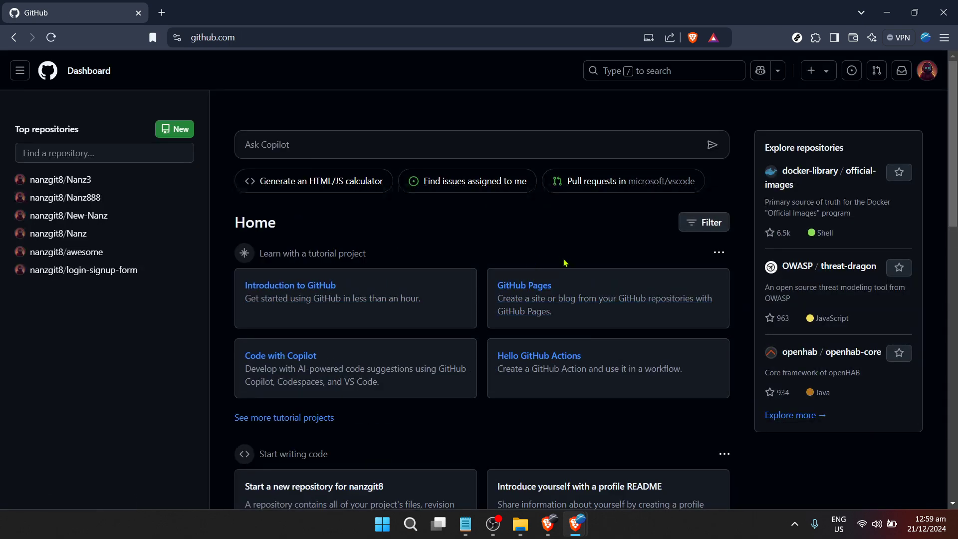
{"action": "mouse_move", "coordinate": [524, 285]}
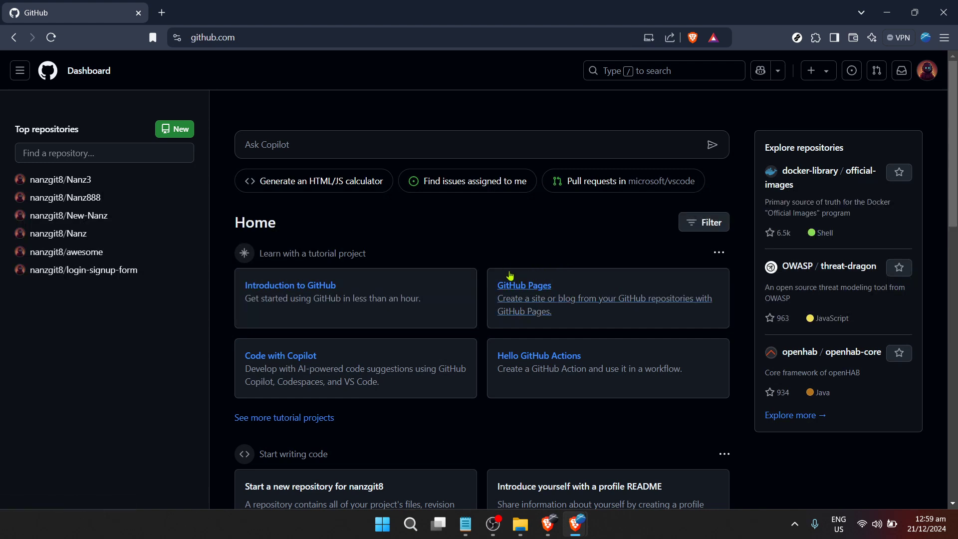
{"action": "mouse_move", "coordinate": [176, 380]}
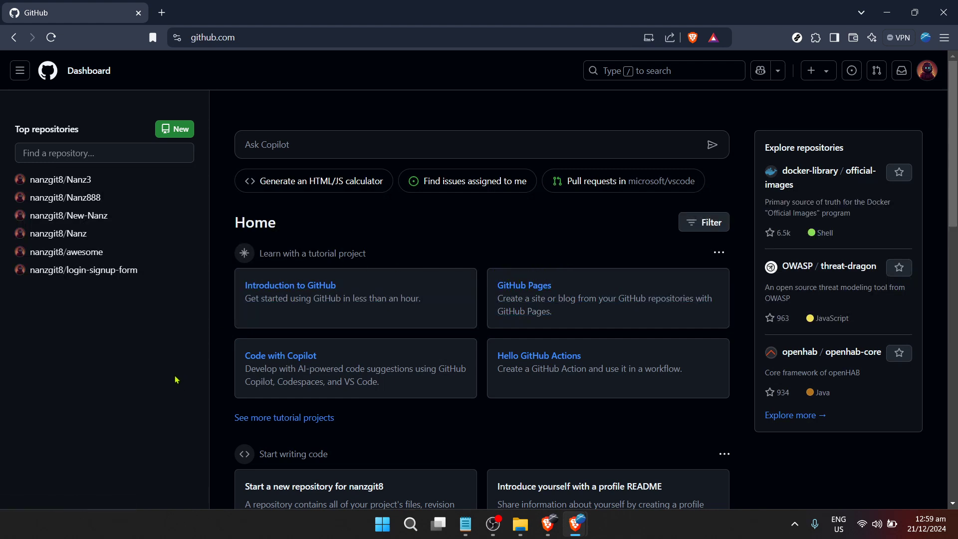
{"action": "mouse_move", "coordinate": [143, 386]}
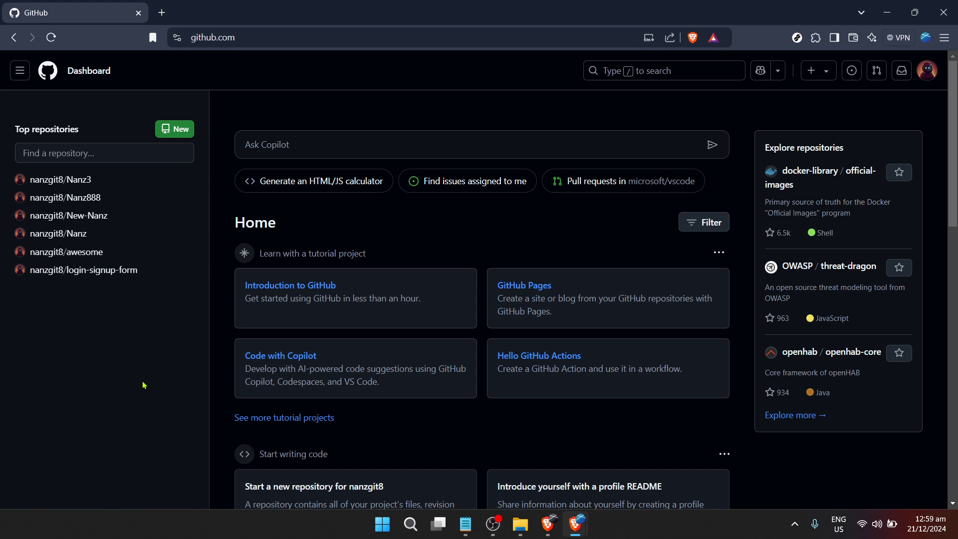
{"action": "mouse_move", "coordinate": [197, 380]}
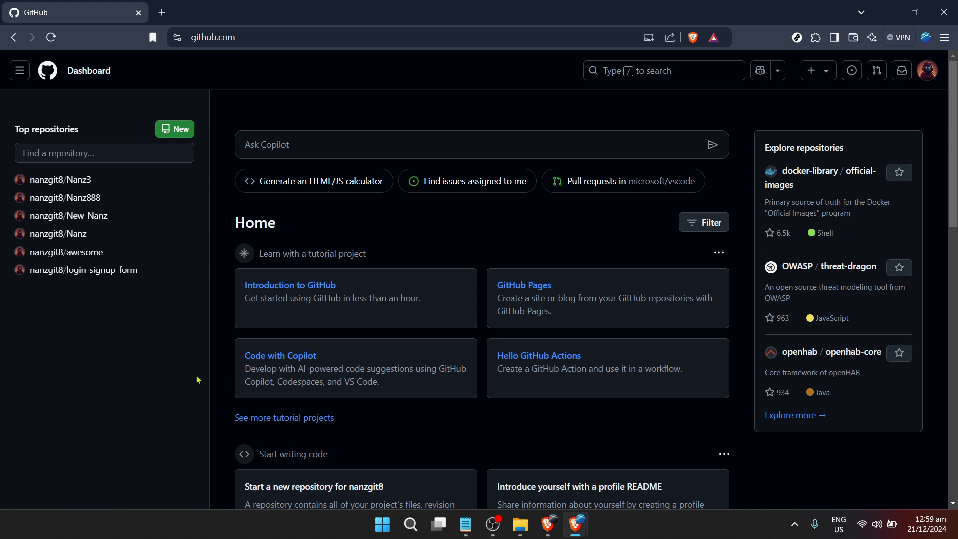
{"action": "mouse_move", "coordinate": [201, 378]}
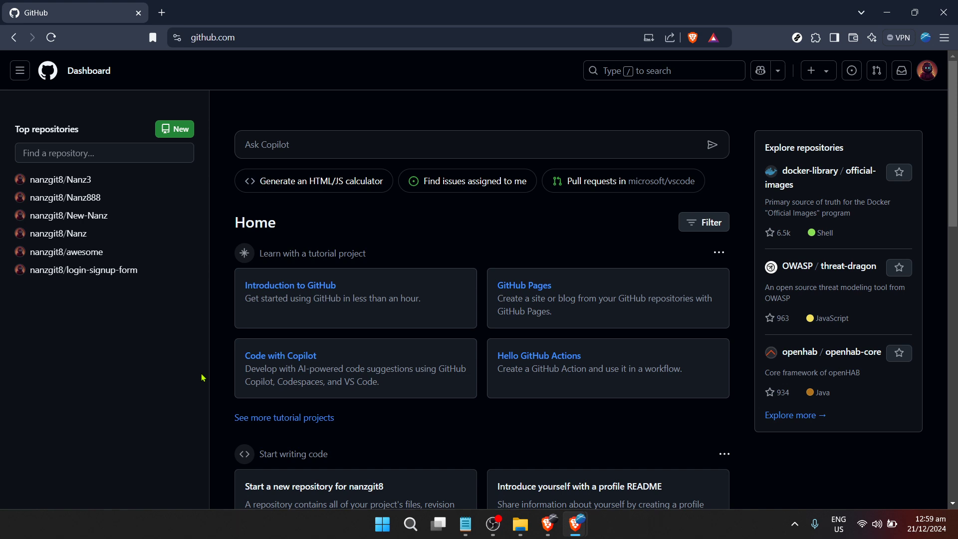
{"action": "mouse_move", "coordinate": [113, 171]}
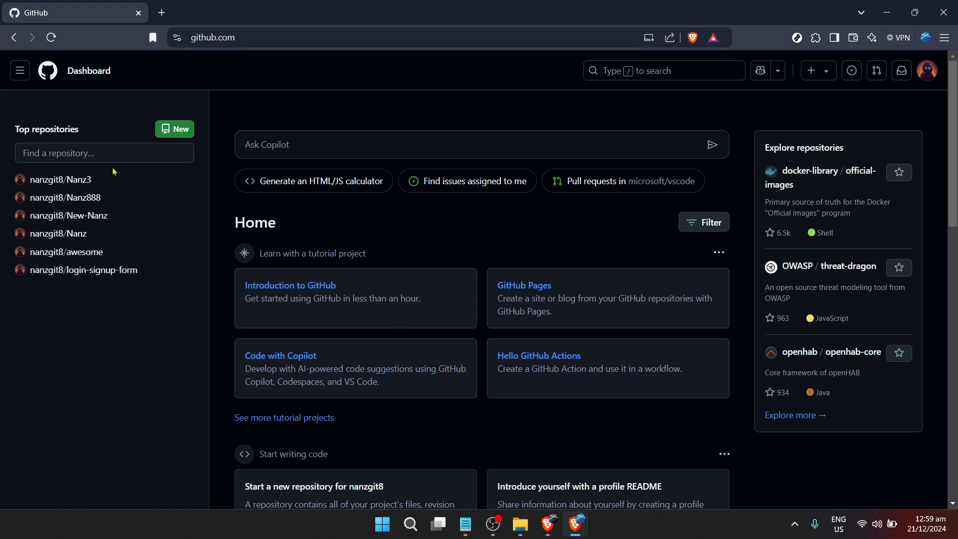
{"action": "left_click", "coordinate": [67, 178]}
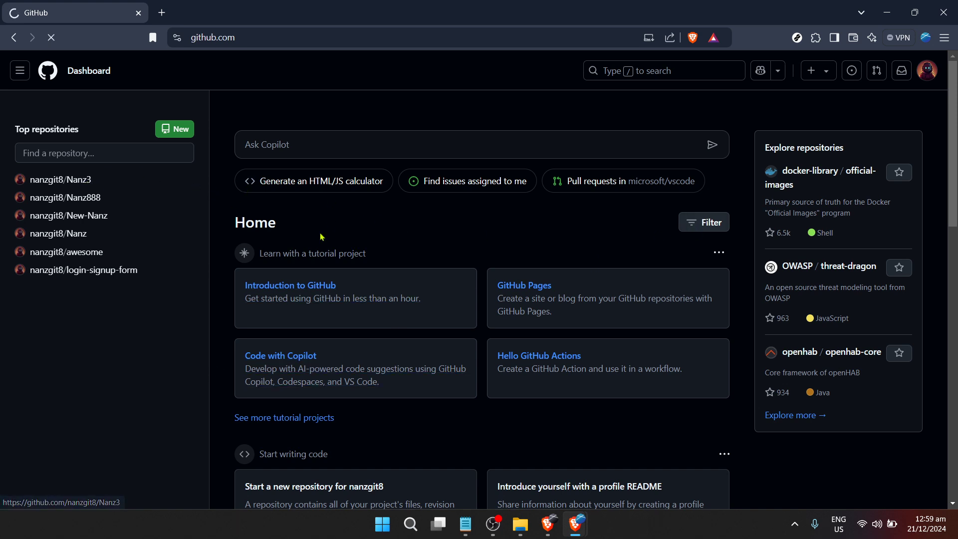
Show the Nanz3 repository's Settings page and look through its General options
{"action": "left_click", "coordinate": [68, 179]}
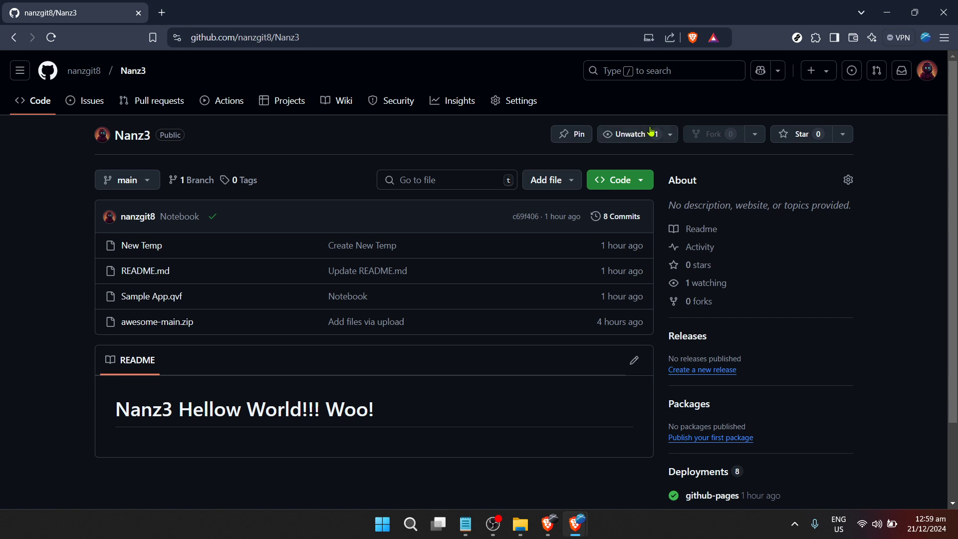
{"action": "mouse_move", "coordinate": [592, 120]}
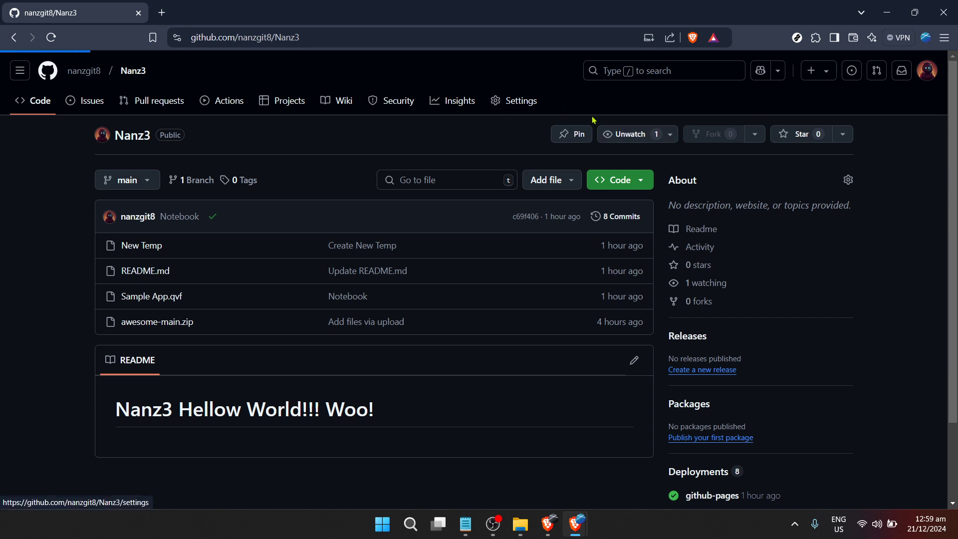
{"action": "left_click", "coordinate": [521, 101]}
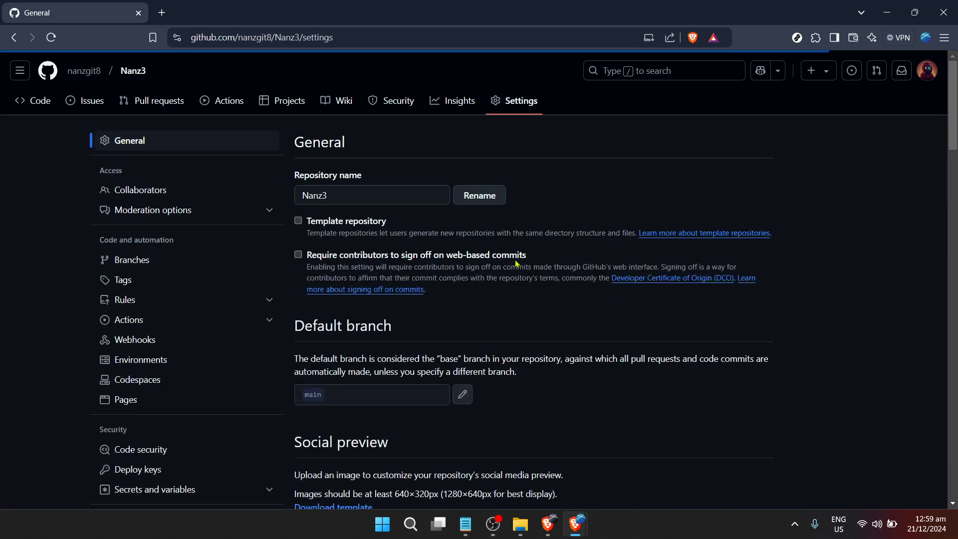
{"action": "scroll", "scroll_direction": "down", "scroll_amount": 3}
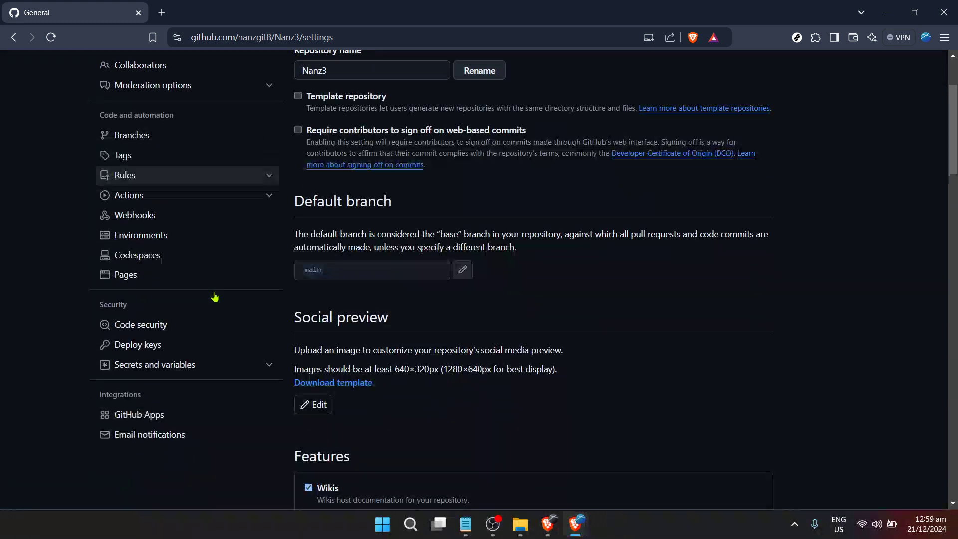
{"action": "scroll", "scroll_direction": "down", "scroll_amount": 3}
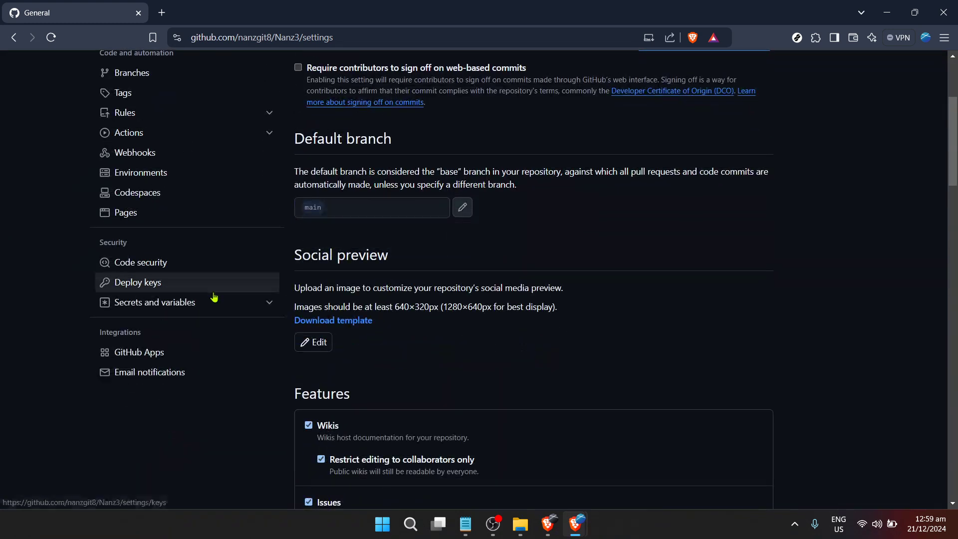
{"action": "scroll", "scroll_direction": "up", "scroll_amount": 3}
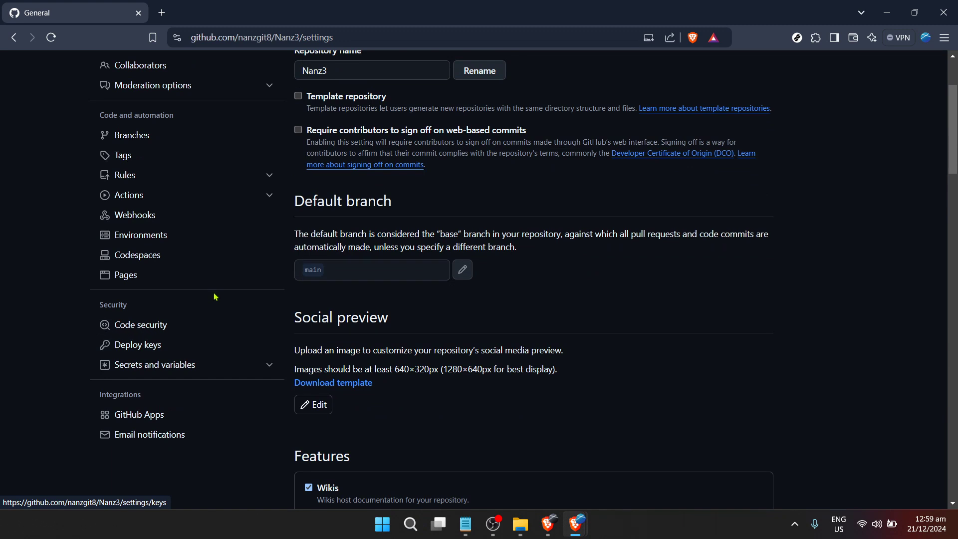
{"action": "scroll", "scroll_direction": "up", "scroll_amount": 3}
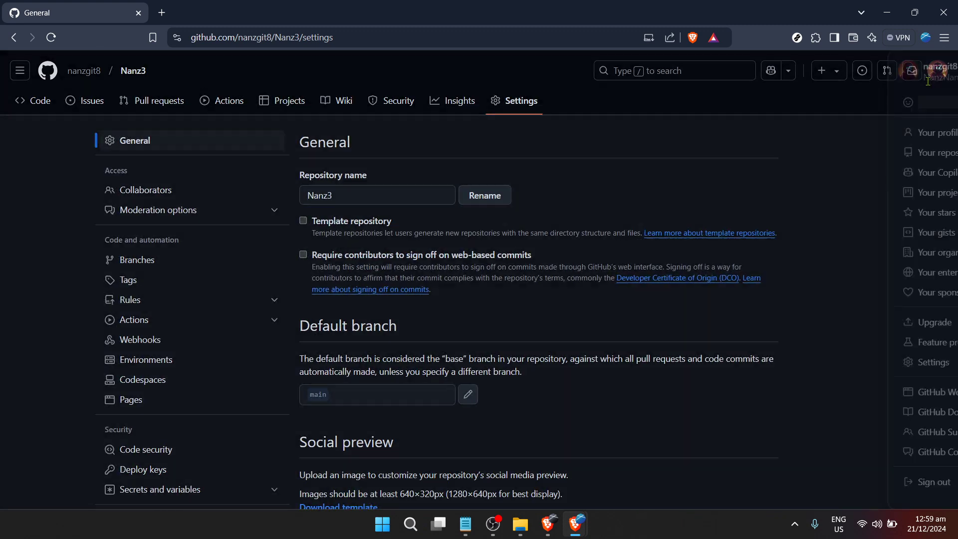
Go to the account's Password and authentication settings and scroll to Two-factor authentication
{"action": "left_click", "coordinate": [910, 70]}
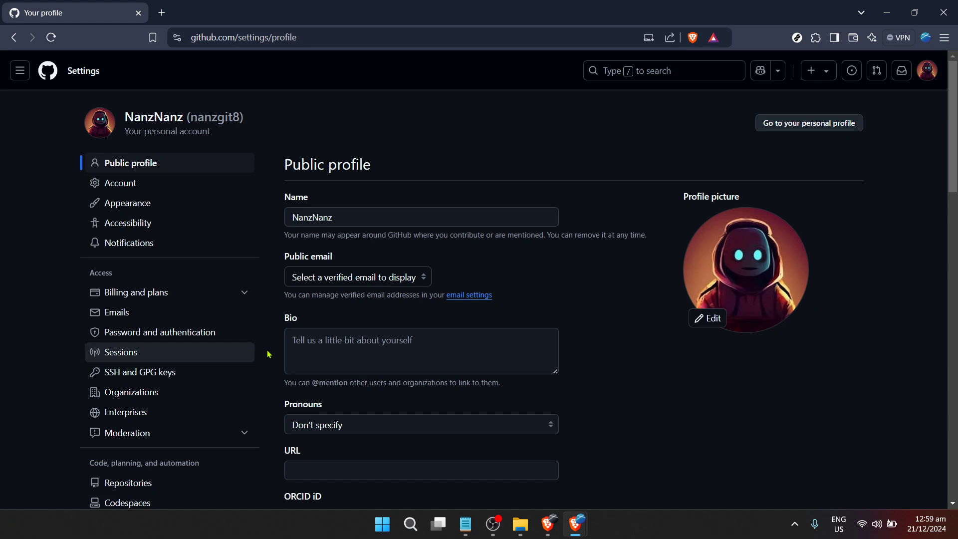
{"action": "mouse_move", "coordinate": [203, 349]}
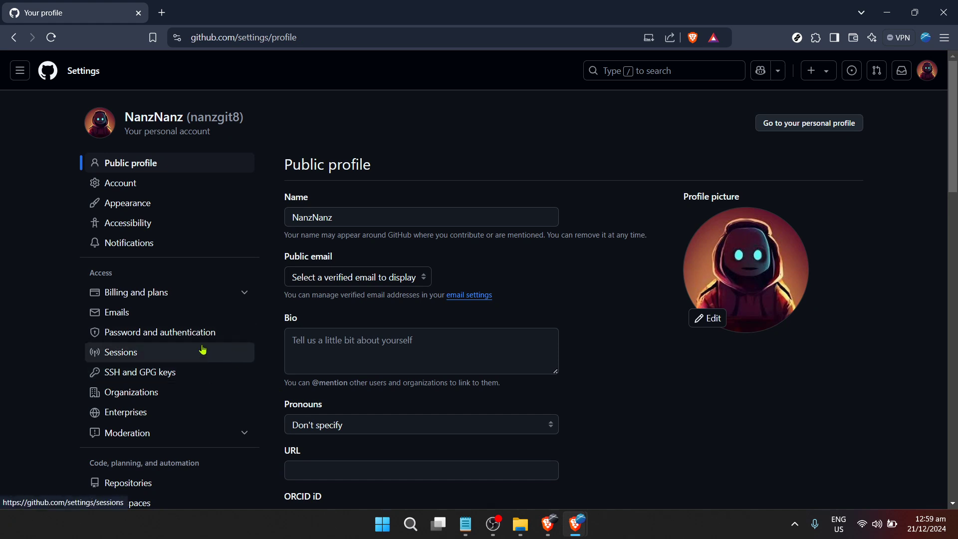
{"action": "mouse_move", "coordinate": [426, 331]}
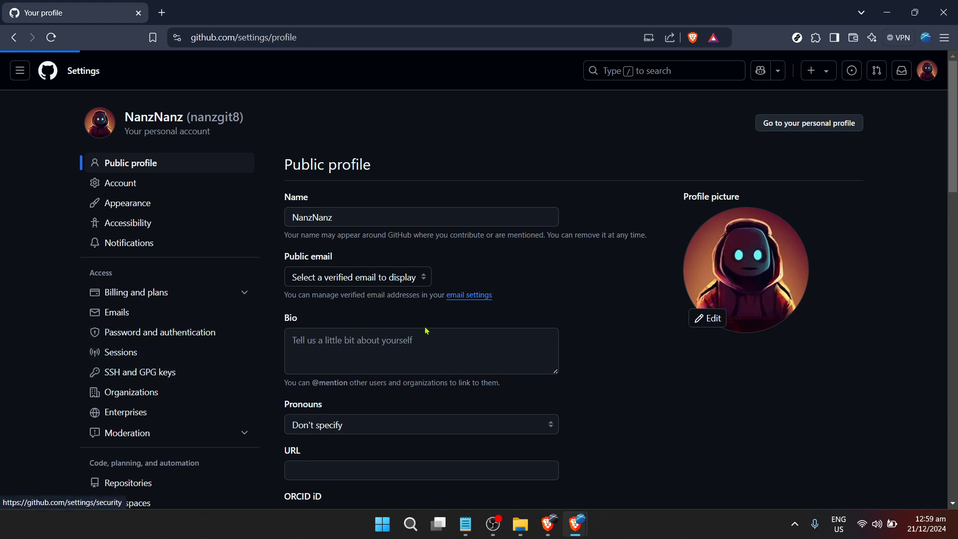
{"action": "left_click", "coordinate": [161, 331]}
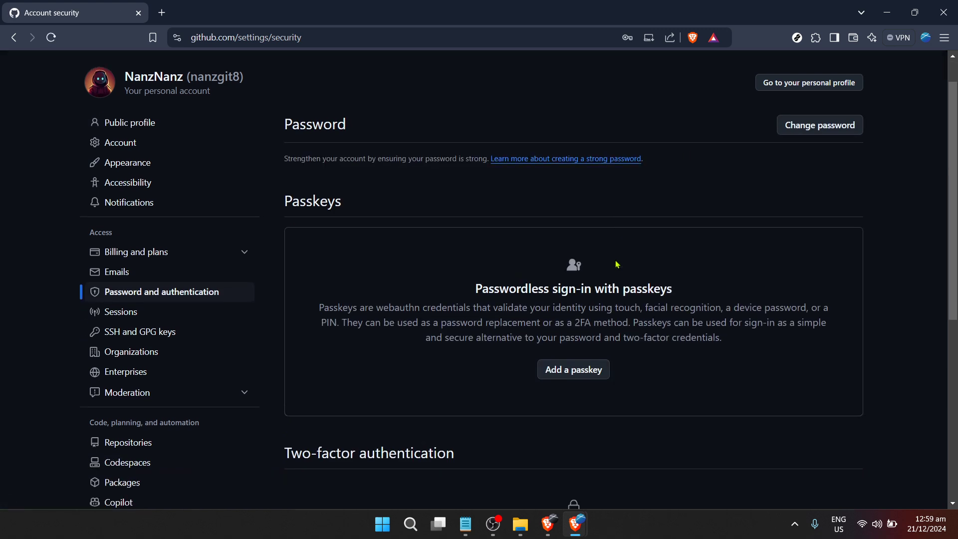
{"action": "scroll", "scroll_direction": "down", "scroll_amount": 3}
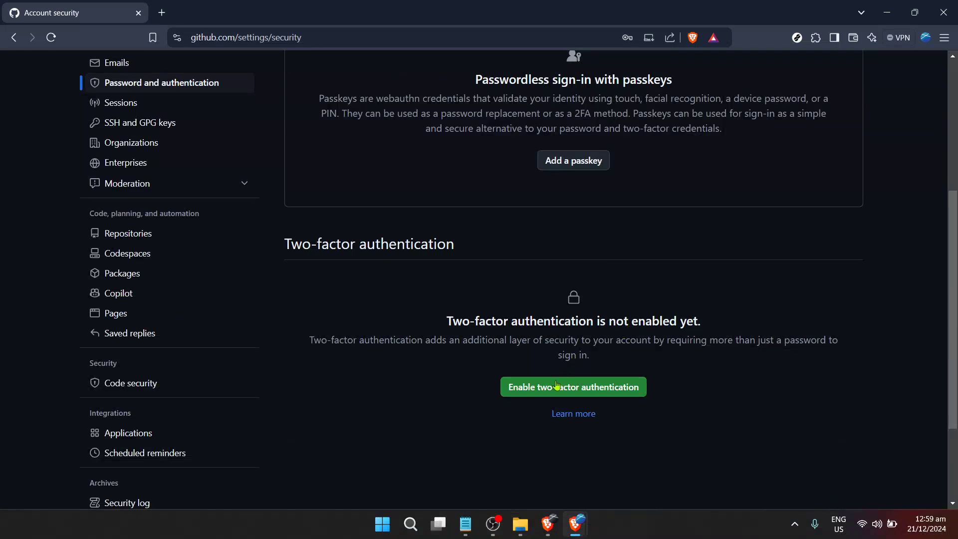
Enable two-factor authentication setup and view the authenticator app QR code in its own tab
{"action": "left_click", "coordinate": [573, 388]}
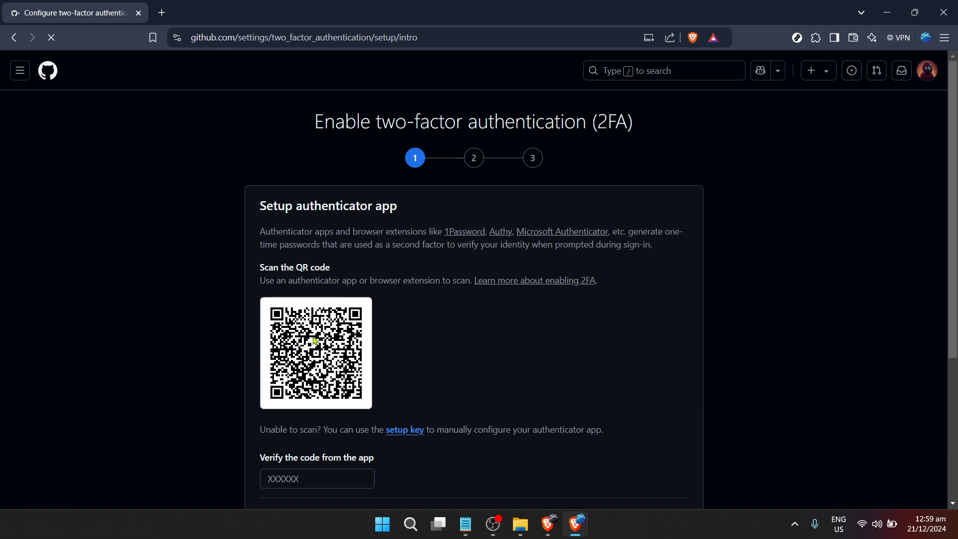
{"action": "left_click", "coordinate": [162, 12]}
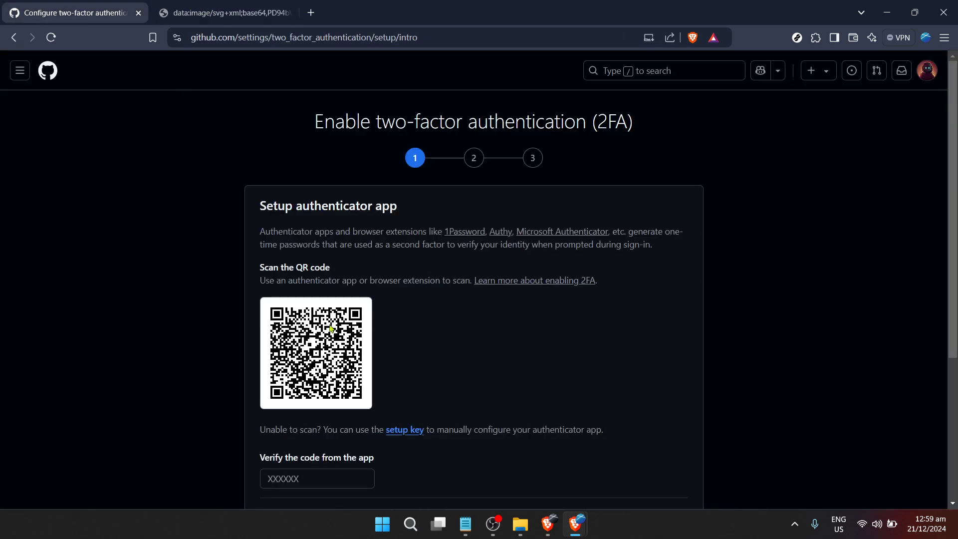
{"action": "mouse_move", "coordinate": [315, 340]}
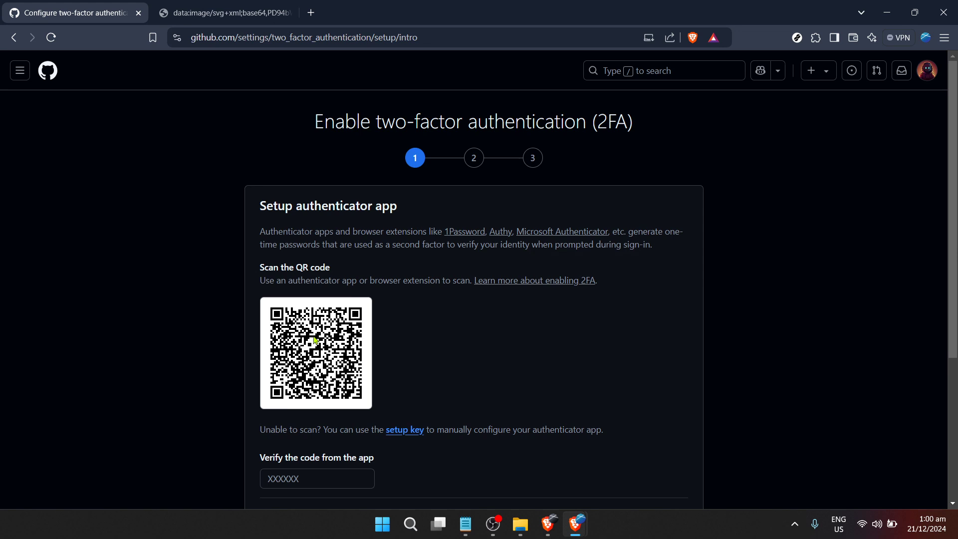
{"action": "mouse_move", "coordinate": [350, 290]}
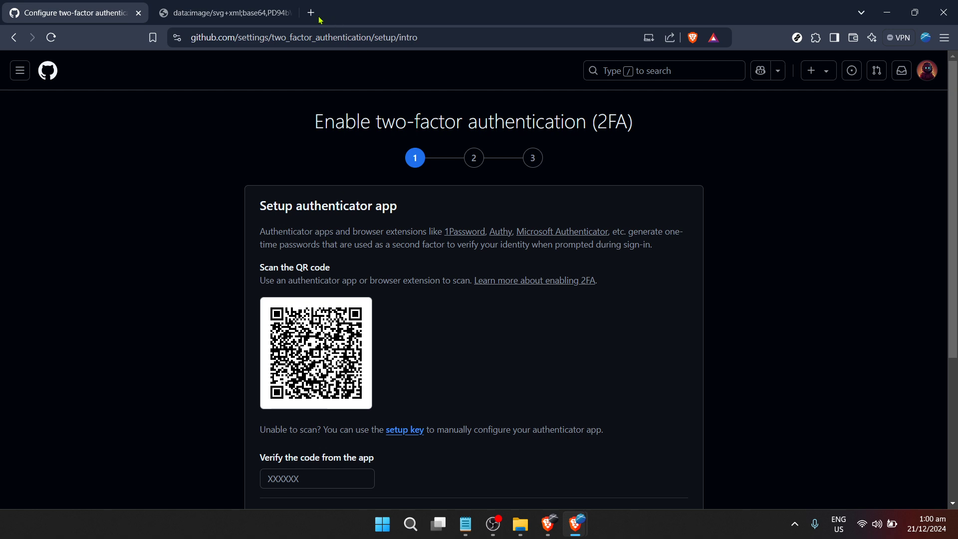
{"action": "mouse_move", "coordinate": [288, 13]}
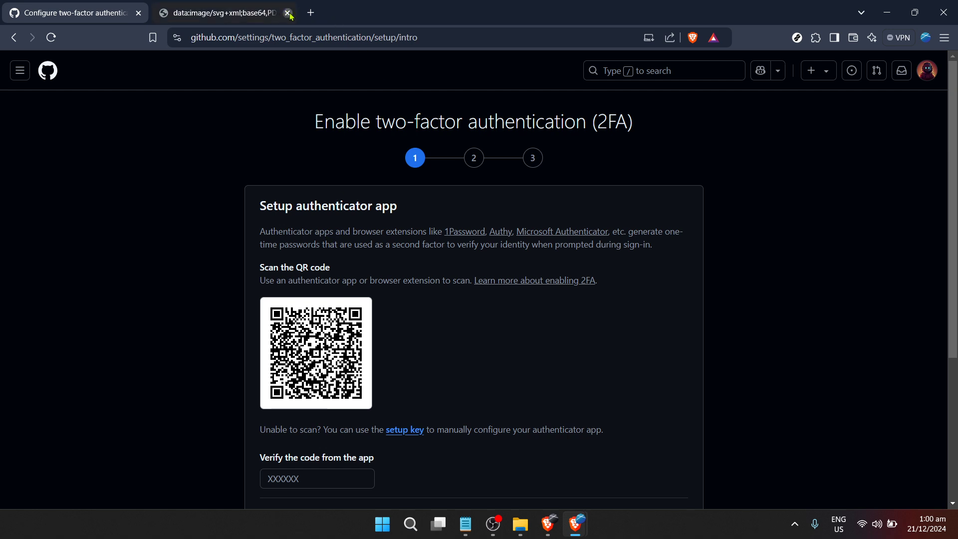
{"action": "left_click", "coordinate": [287, 13]}
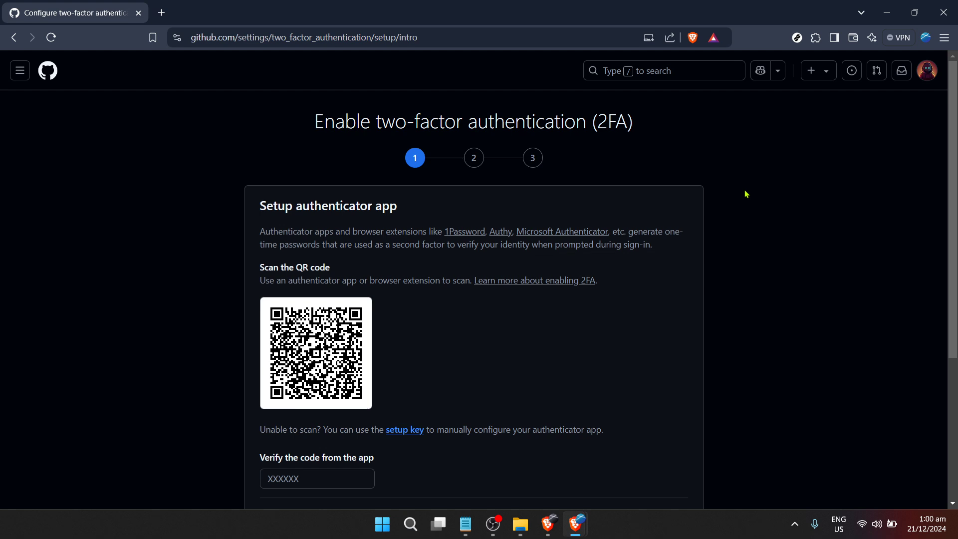